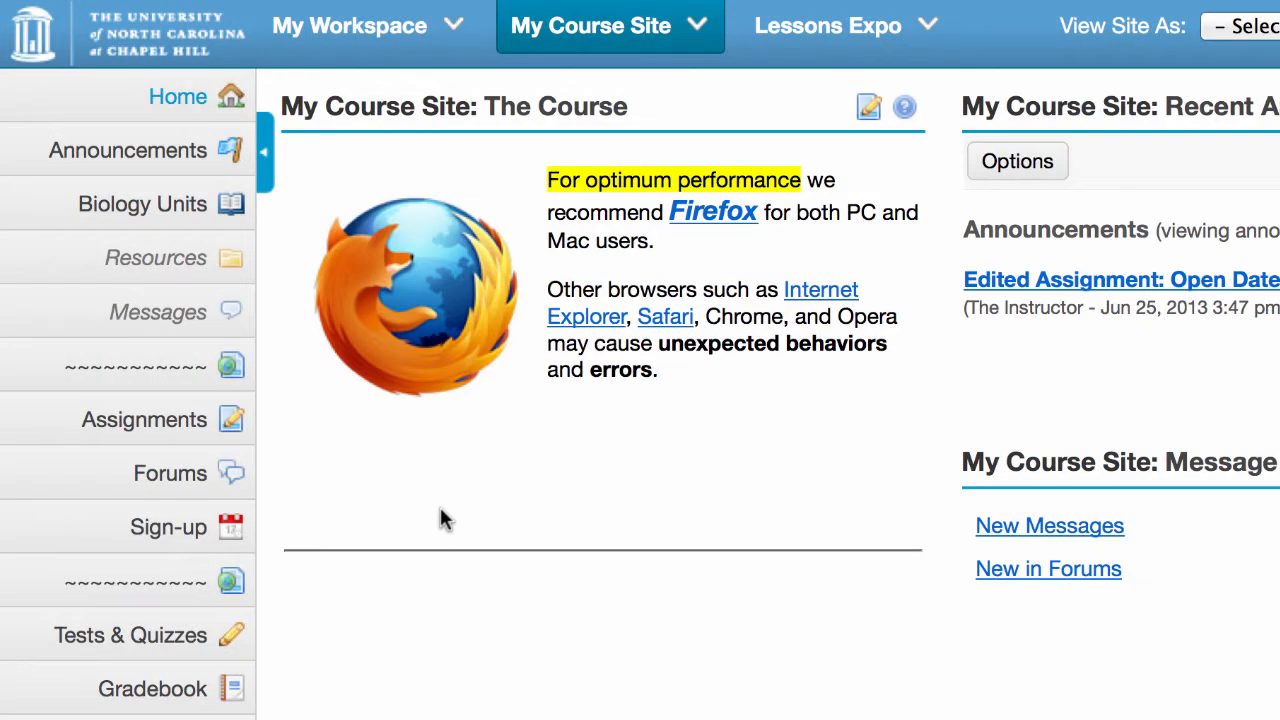
pyautogui.moveTo(678, 120)
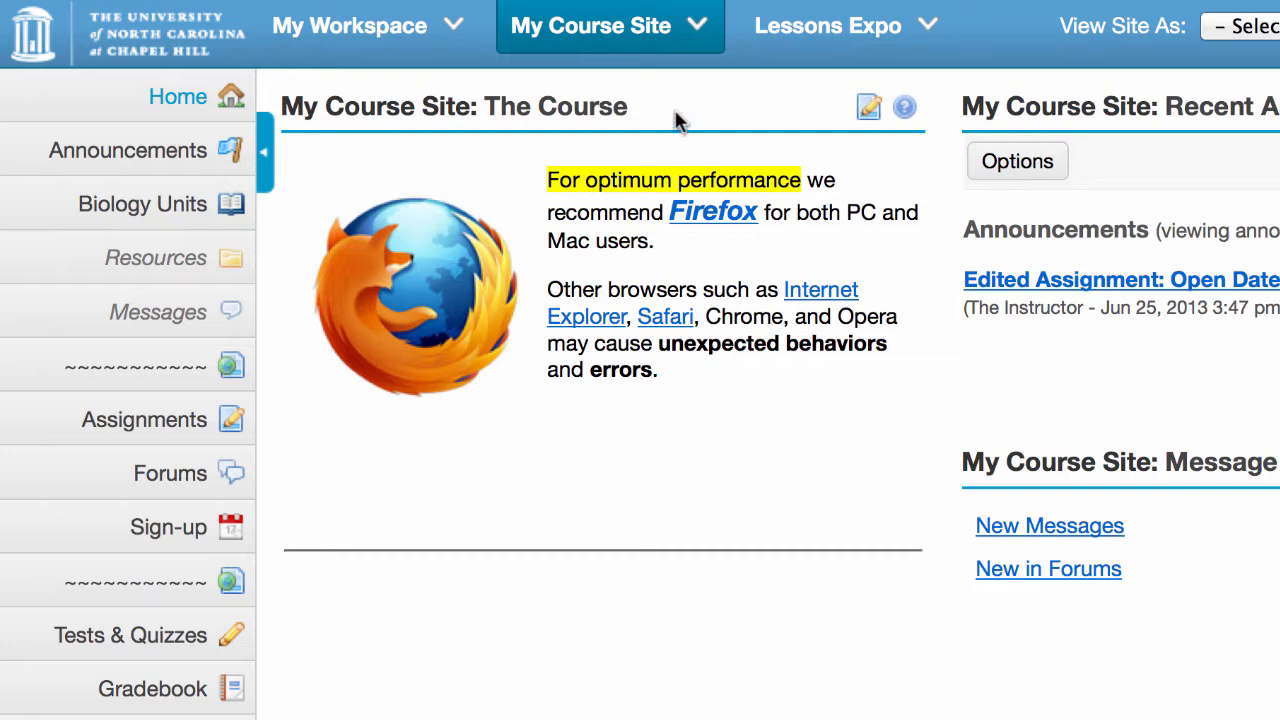
# Go to the Forums tool from the My Course Site menu.
pyautogui.click(697, 25)
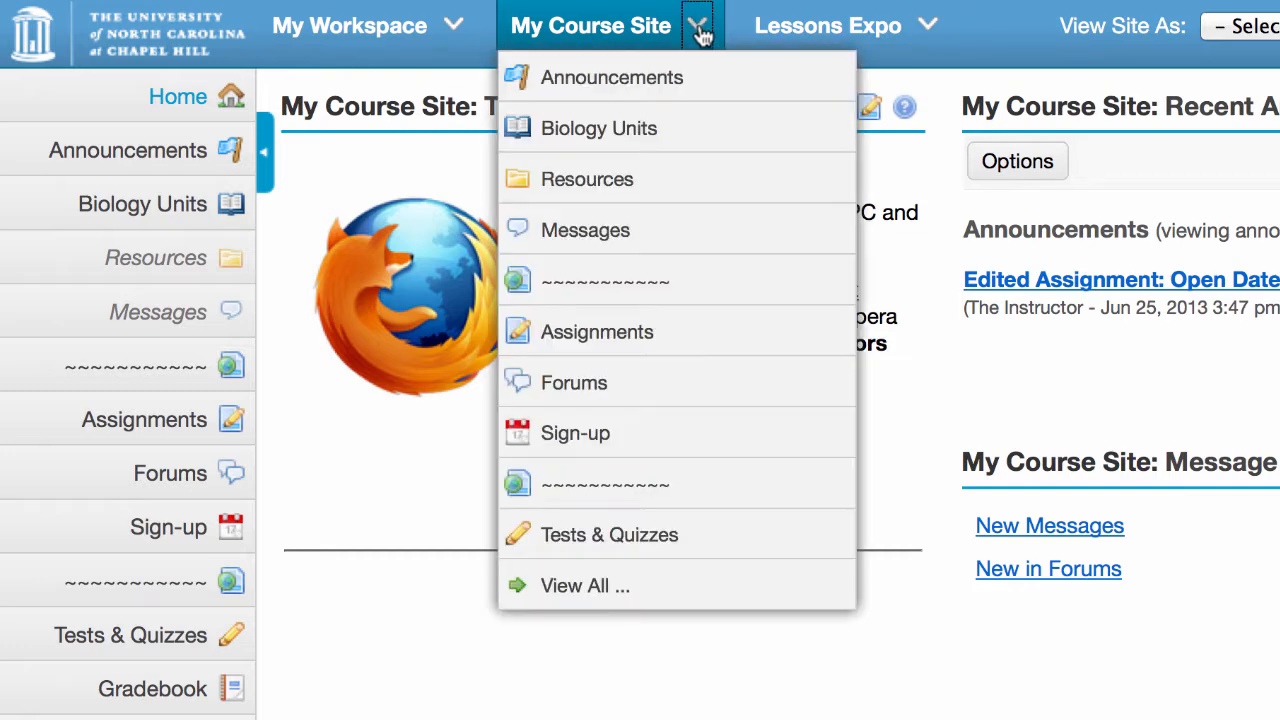
pyautogui.click(573, 382)
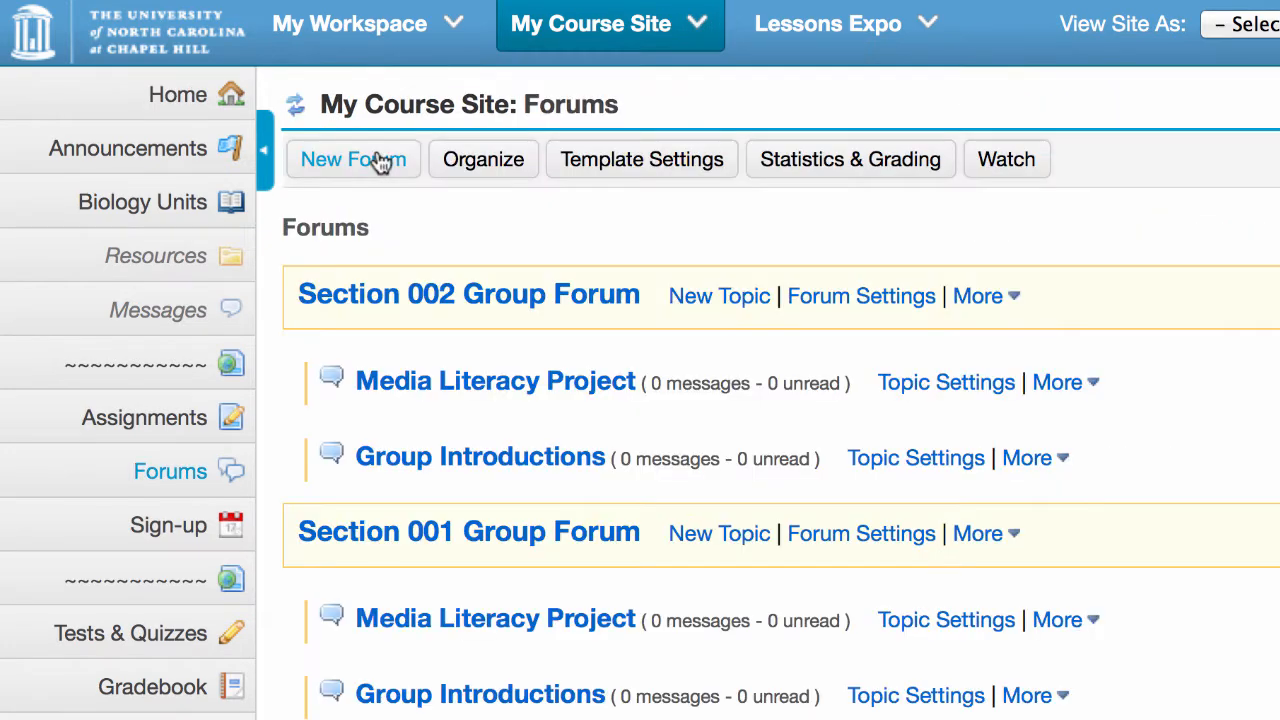
# Create a new forum titled 'Media & Marketing'.
pyautogui.click(352, 159)
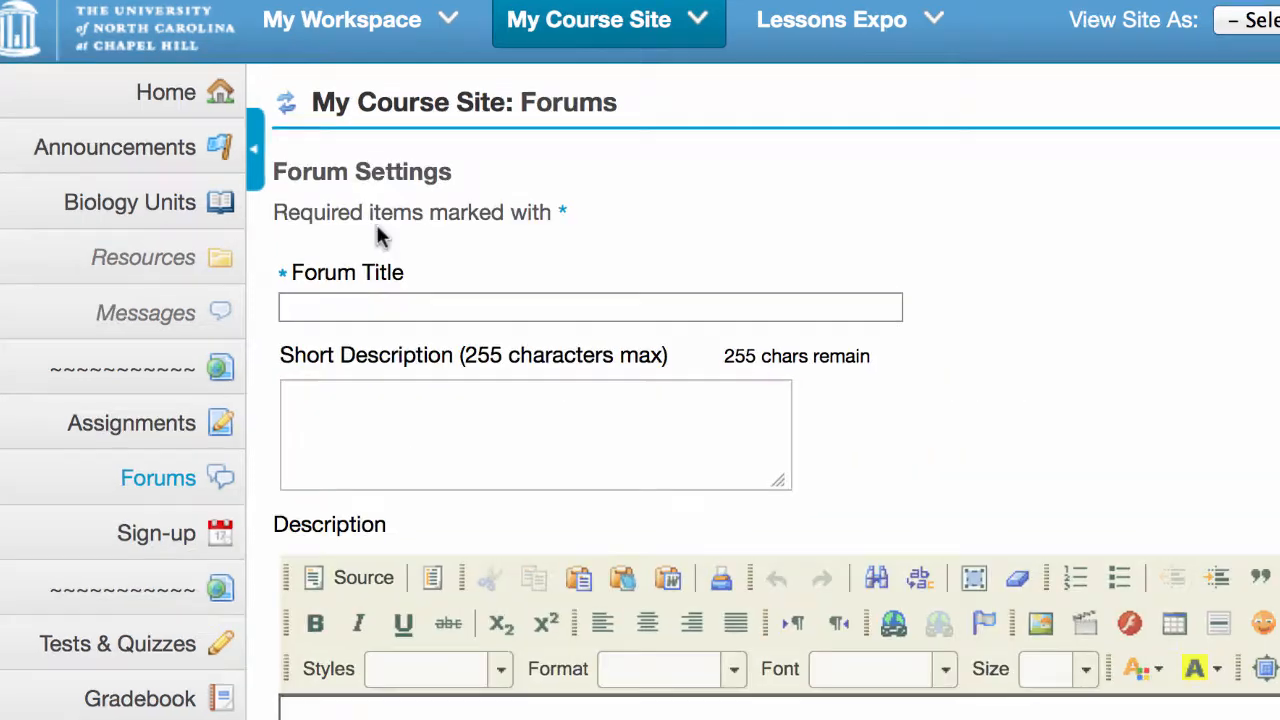
pyautogui.write('M')
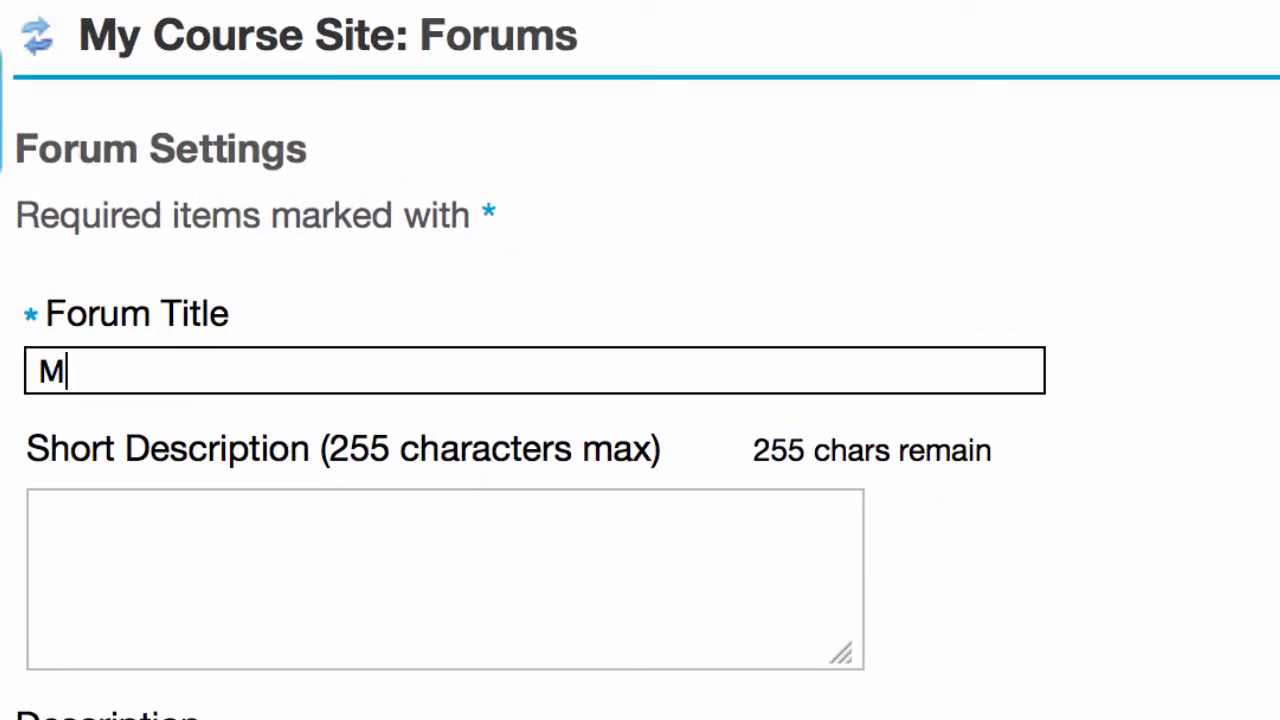
pyautogui.write('edia')
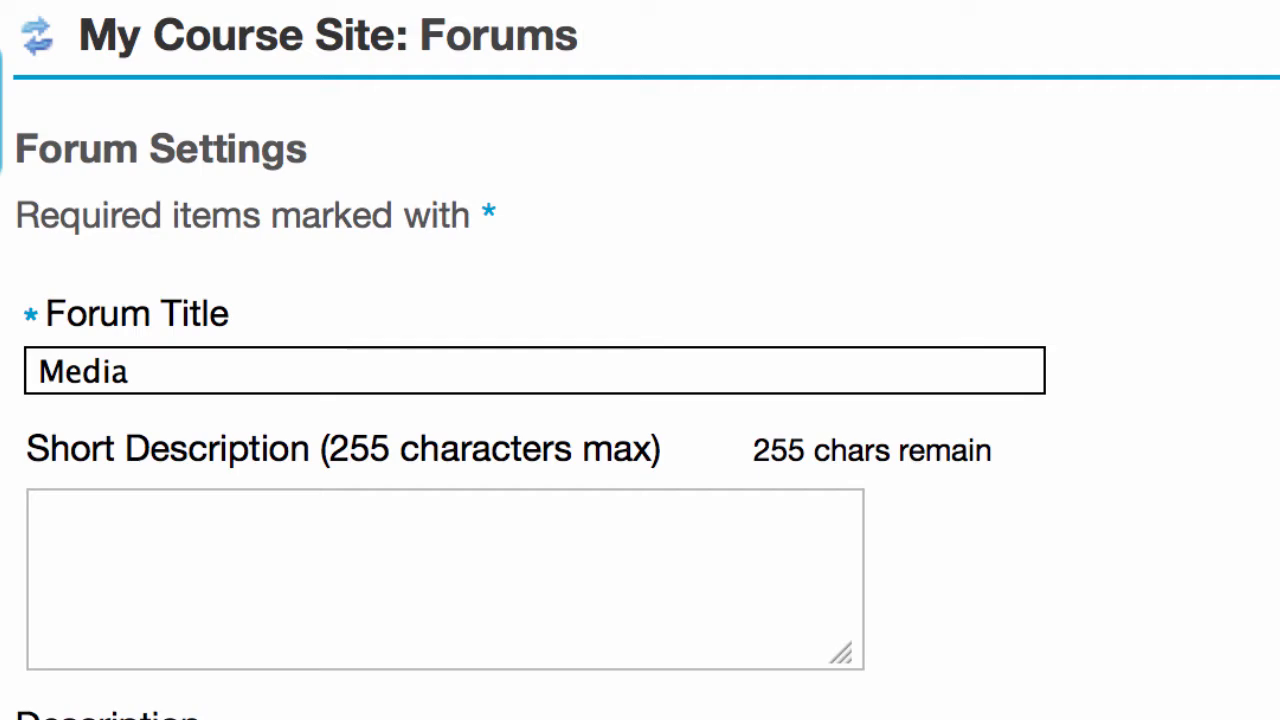
pyautogui.write('& Marketi')
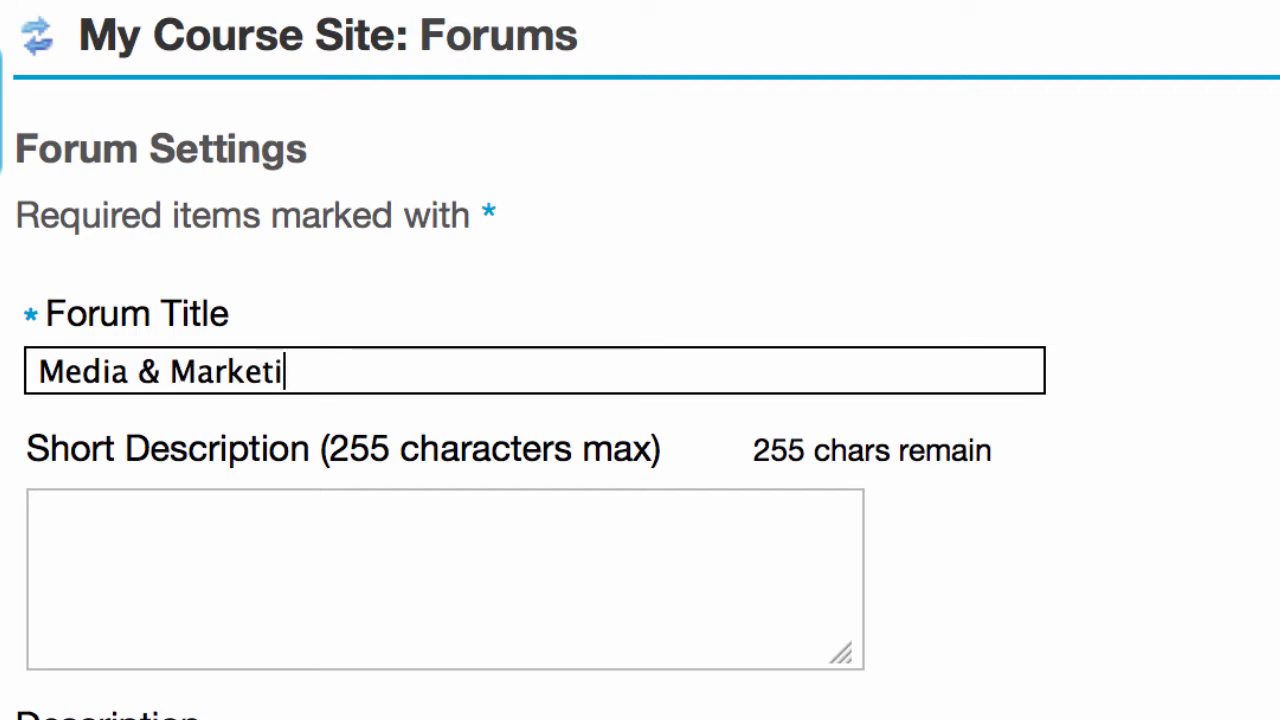
pyautogui.write('ng')
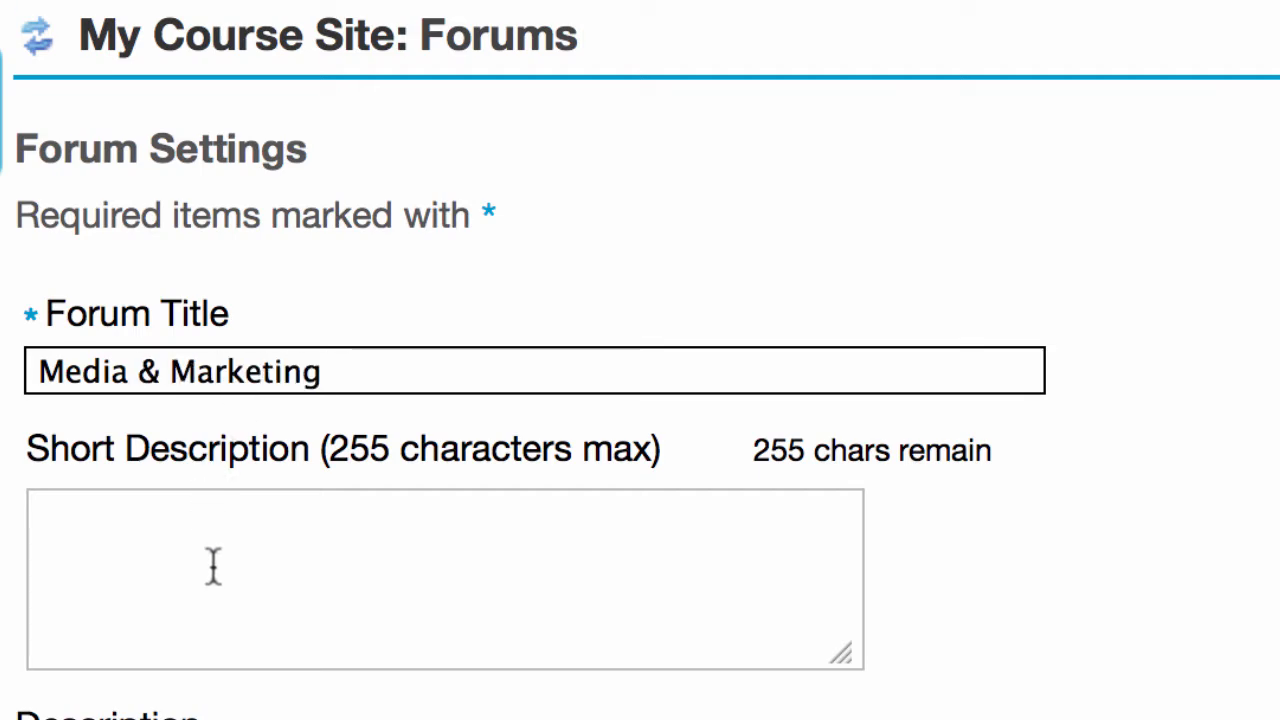
# Set Student and Guest permissions to None, then save settings and add a topic.
pyautogui.scroll(-3)
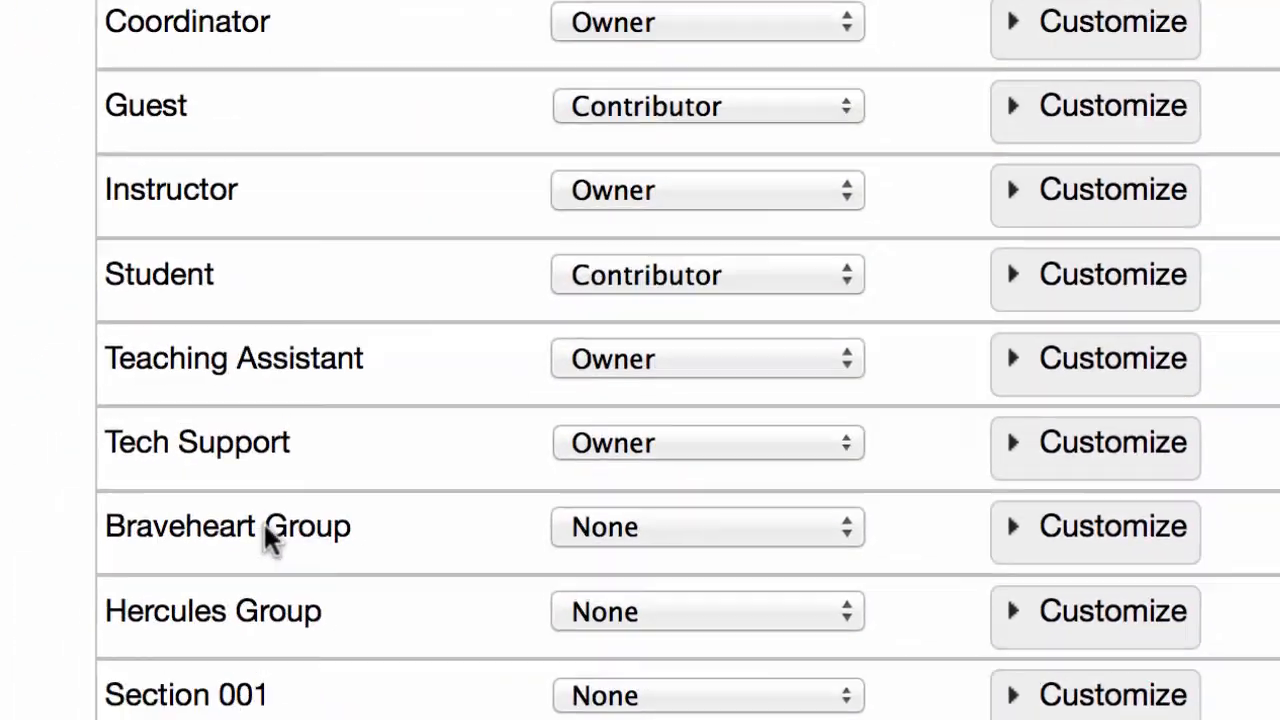
pyautogui.click(657, 213)
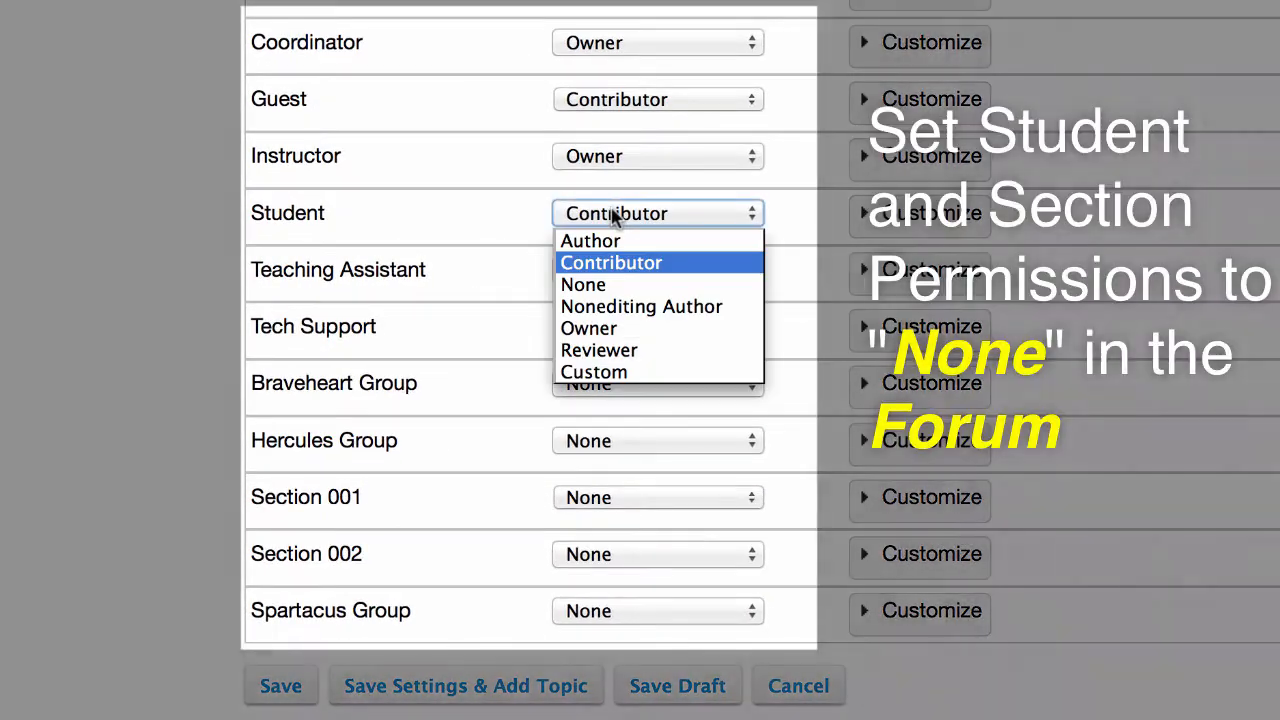
pyautogui.moveTo(583, 285)
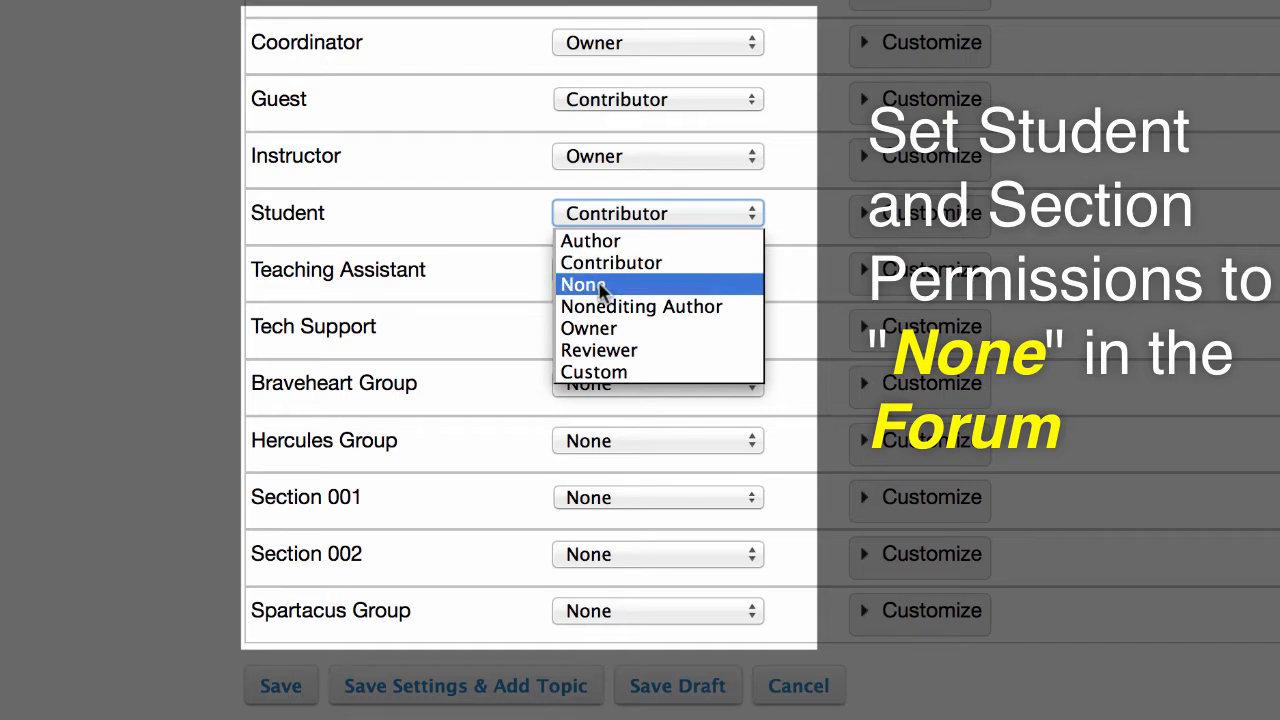
pyautogui.click(583, 285)
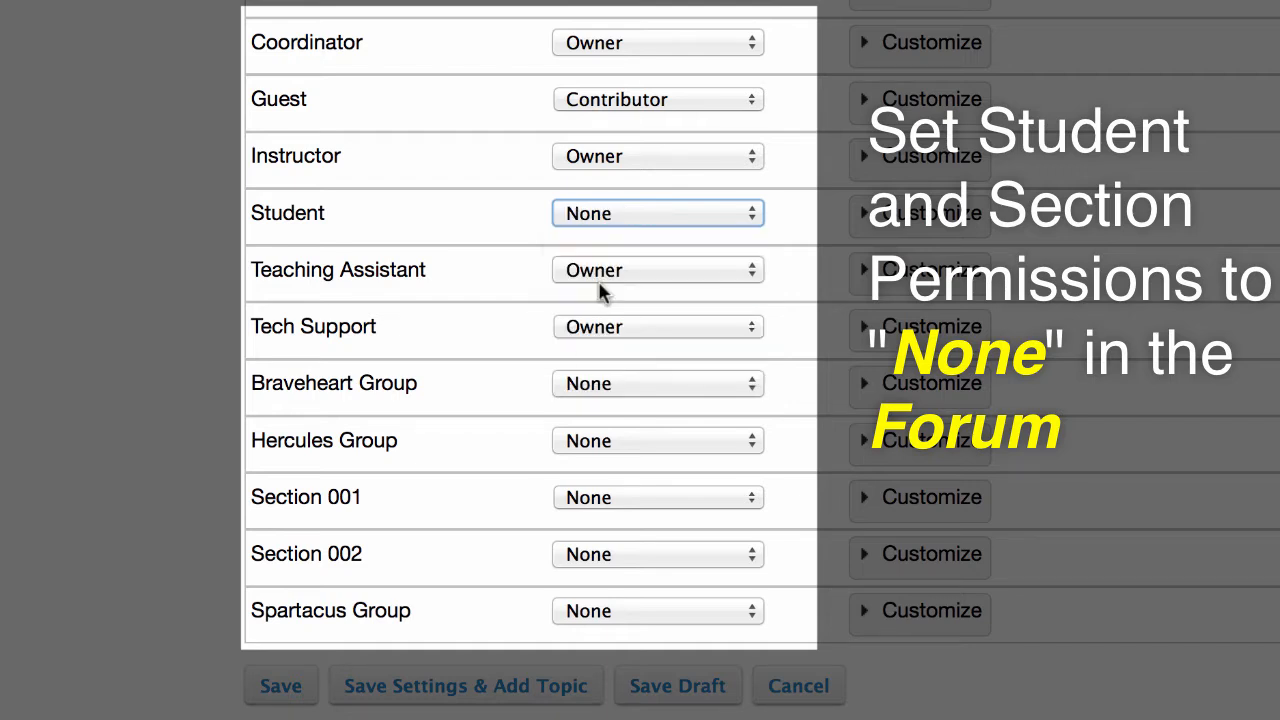
pyautogui.click(657, 99)
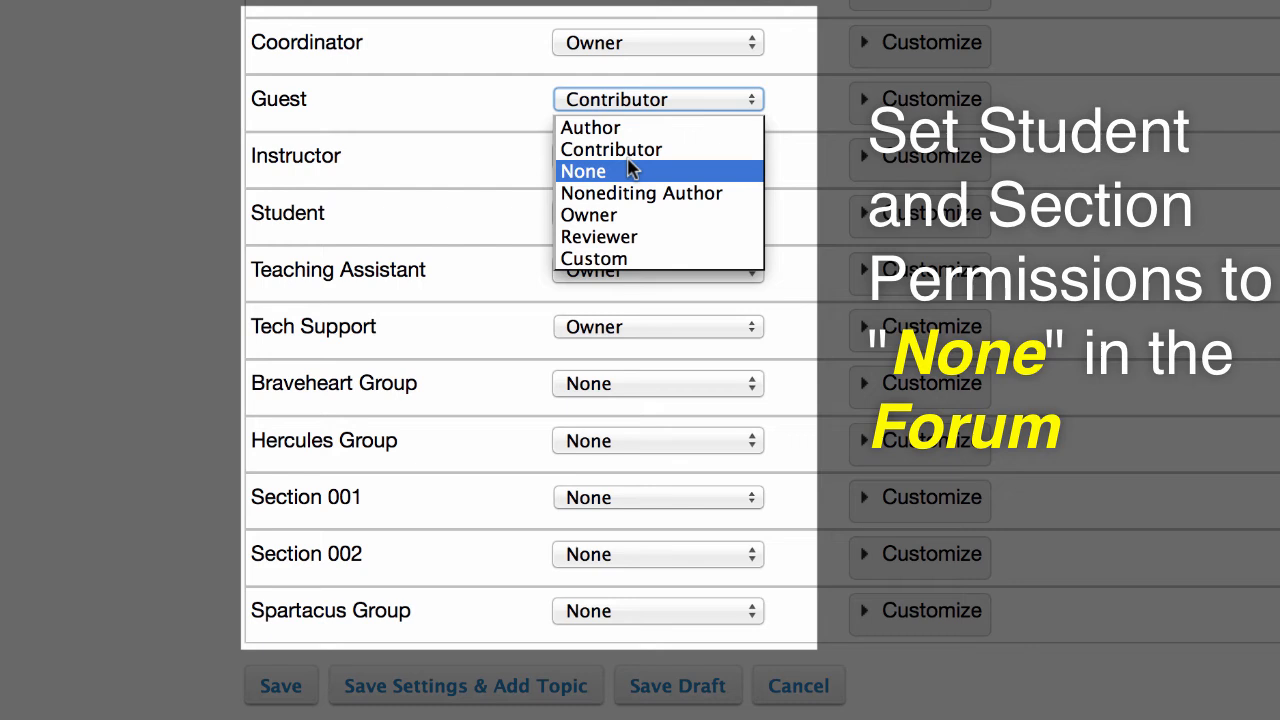
pyautogui.click(583, 170)
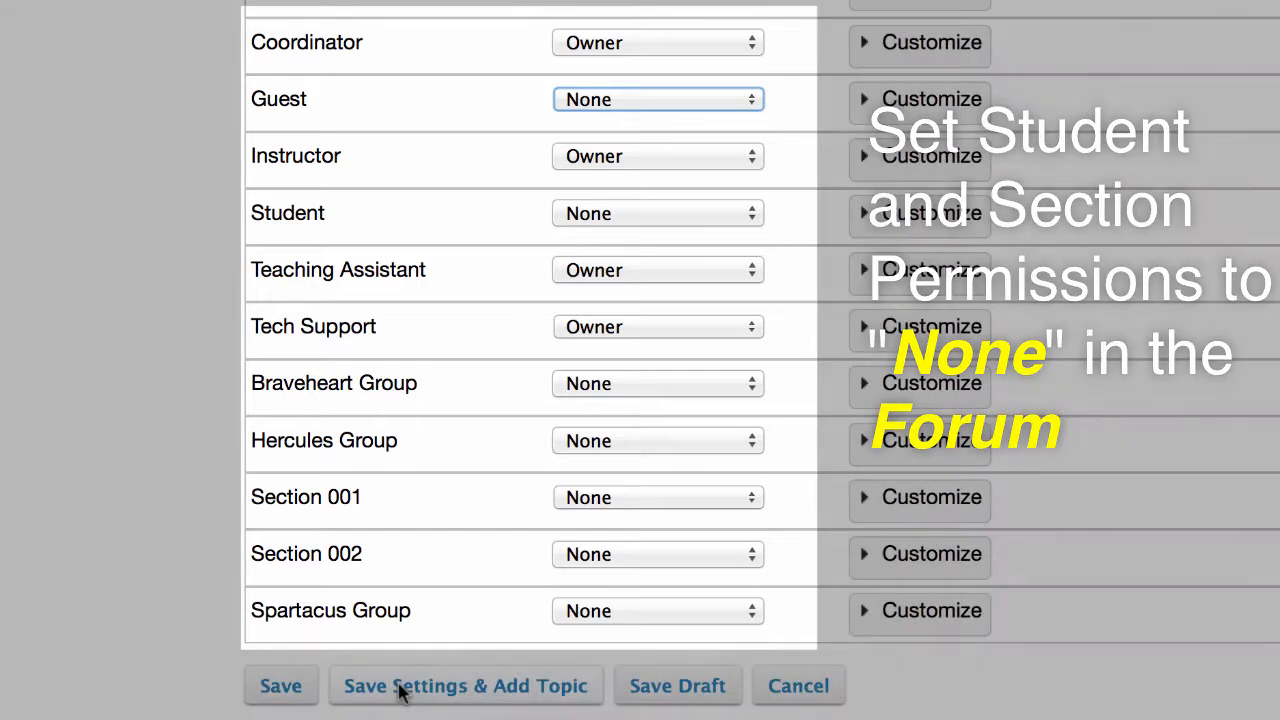
pyautogui.click(465, 685)
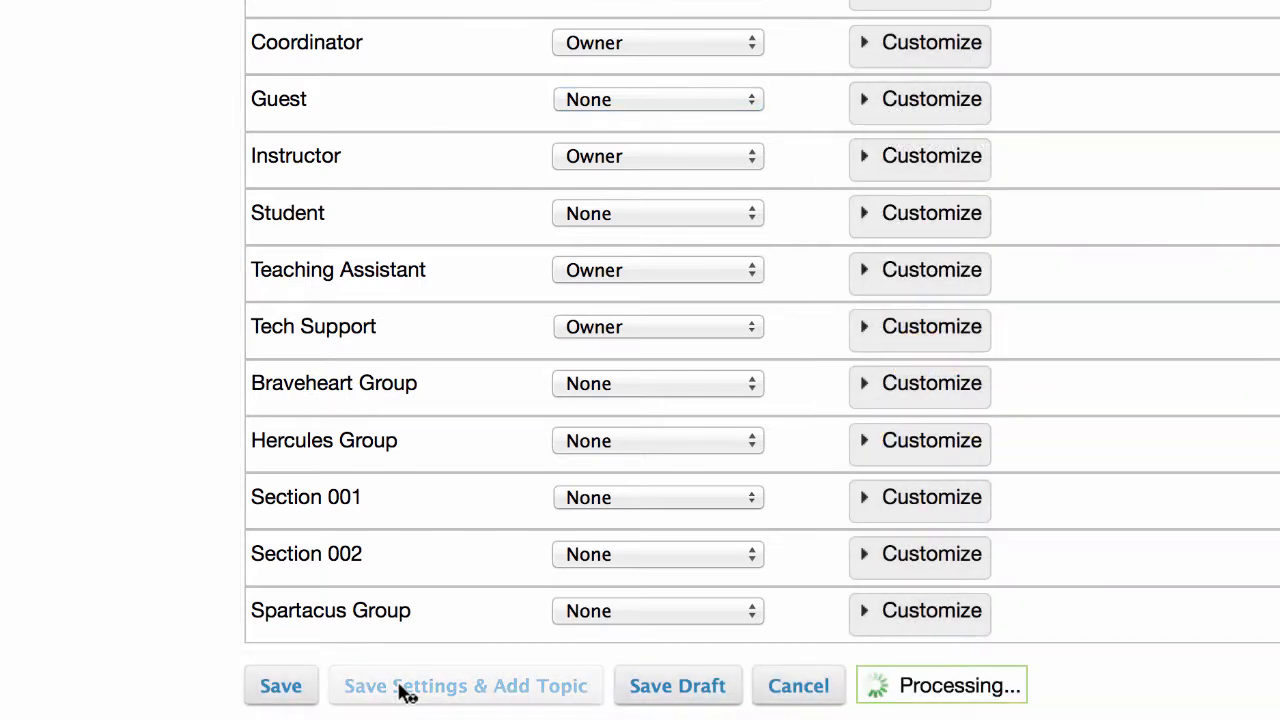
pyautogui.click(465, 685)
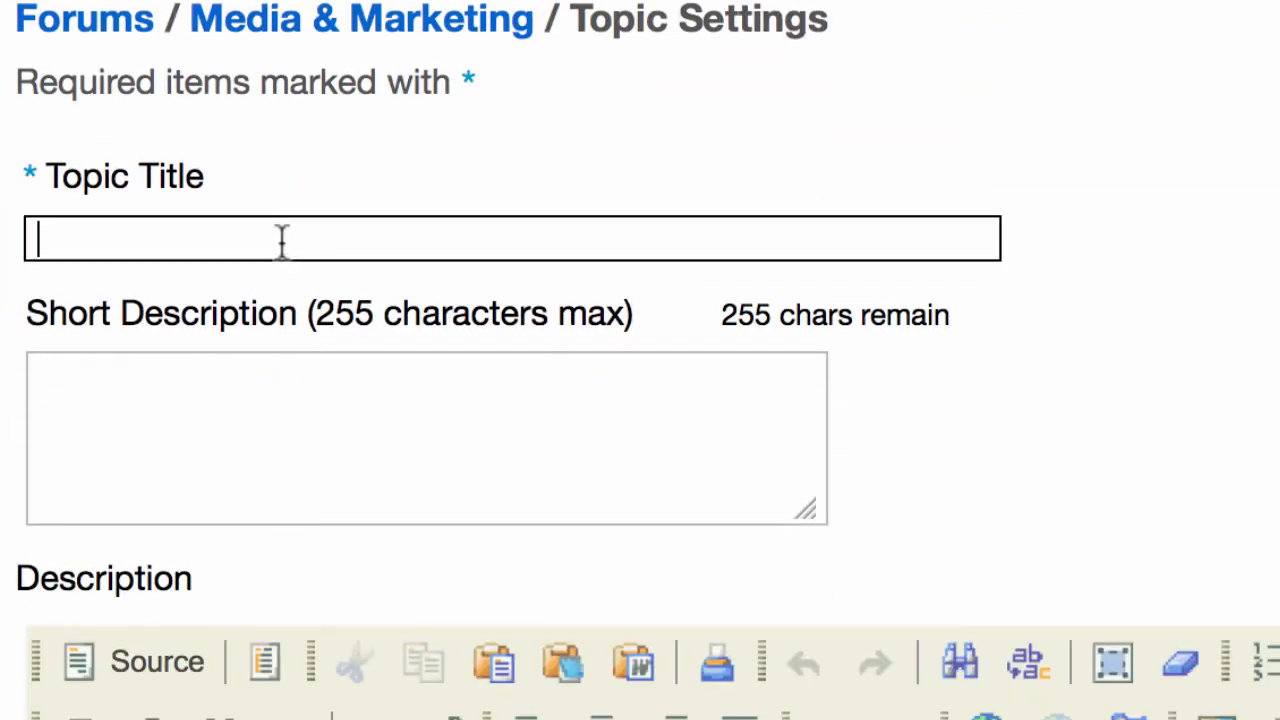
# Title the topic 'Group Discussions' and scroll to its creation options.
pyautogui.write('Group')
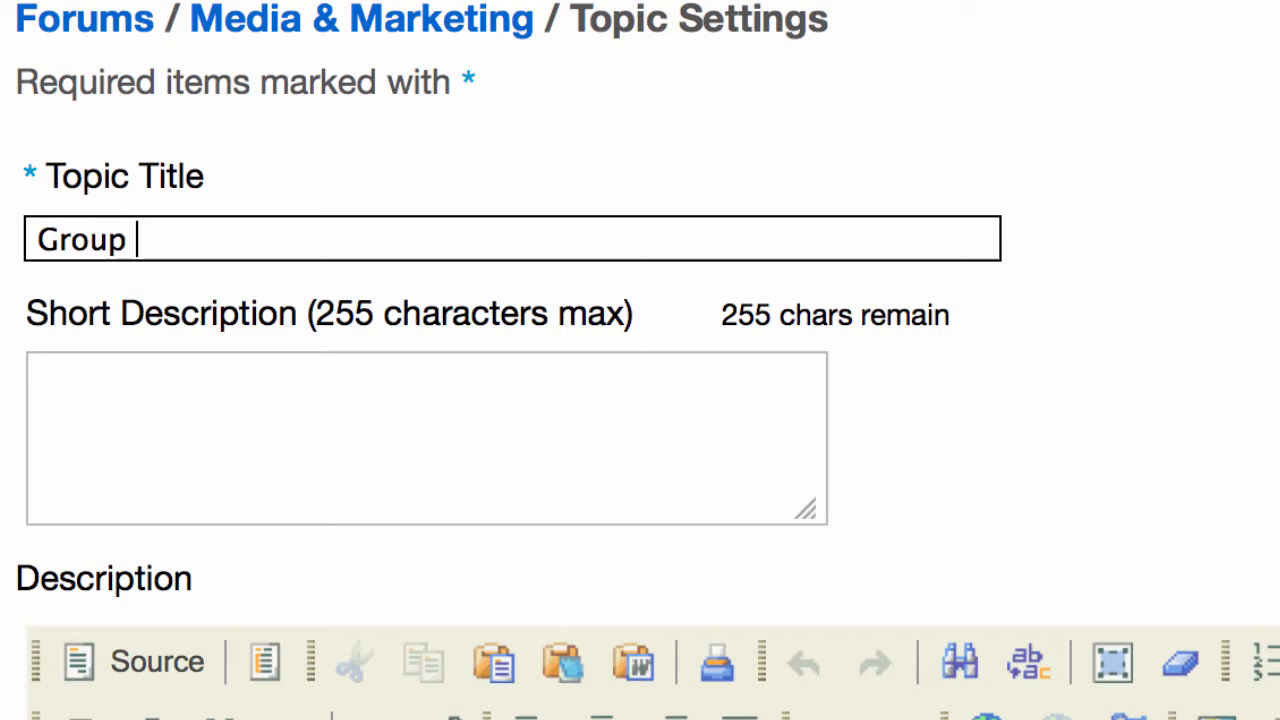
pyautogui.write('Discusi')
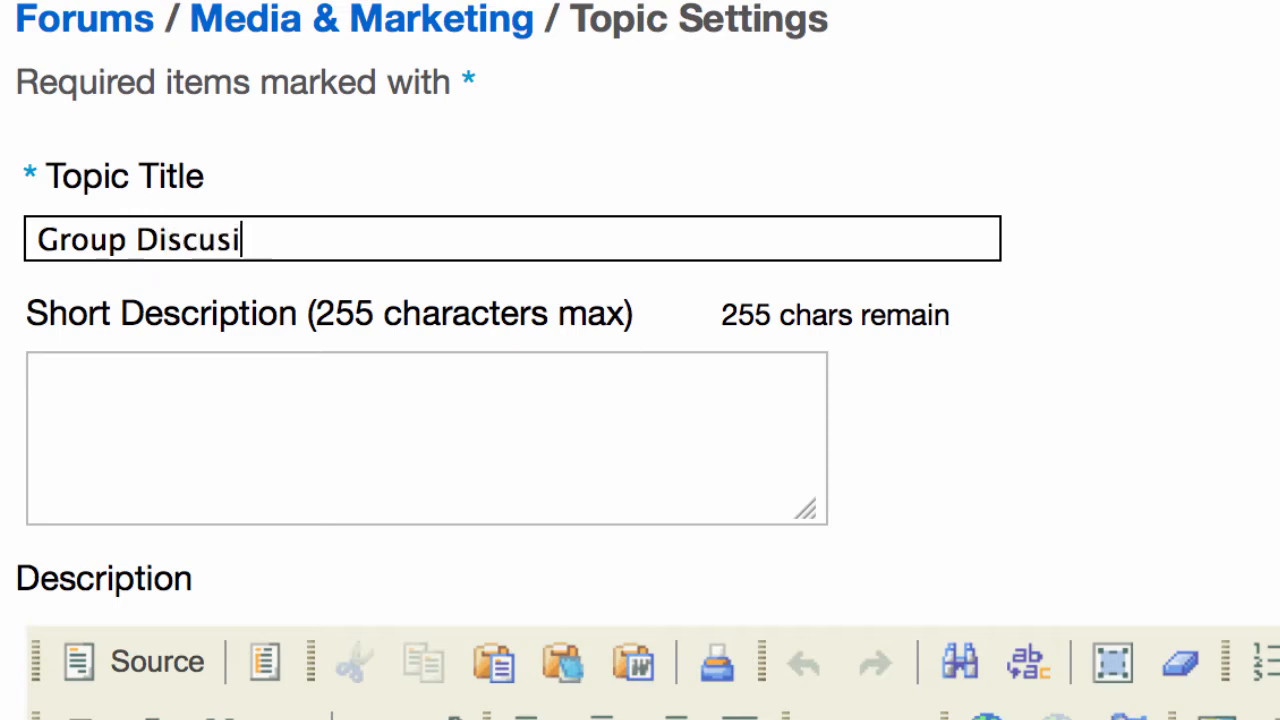
pyautogui.write('sions')
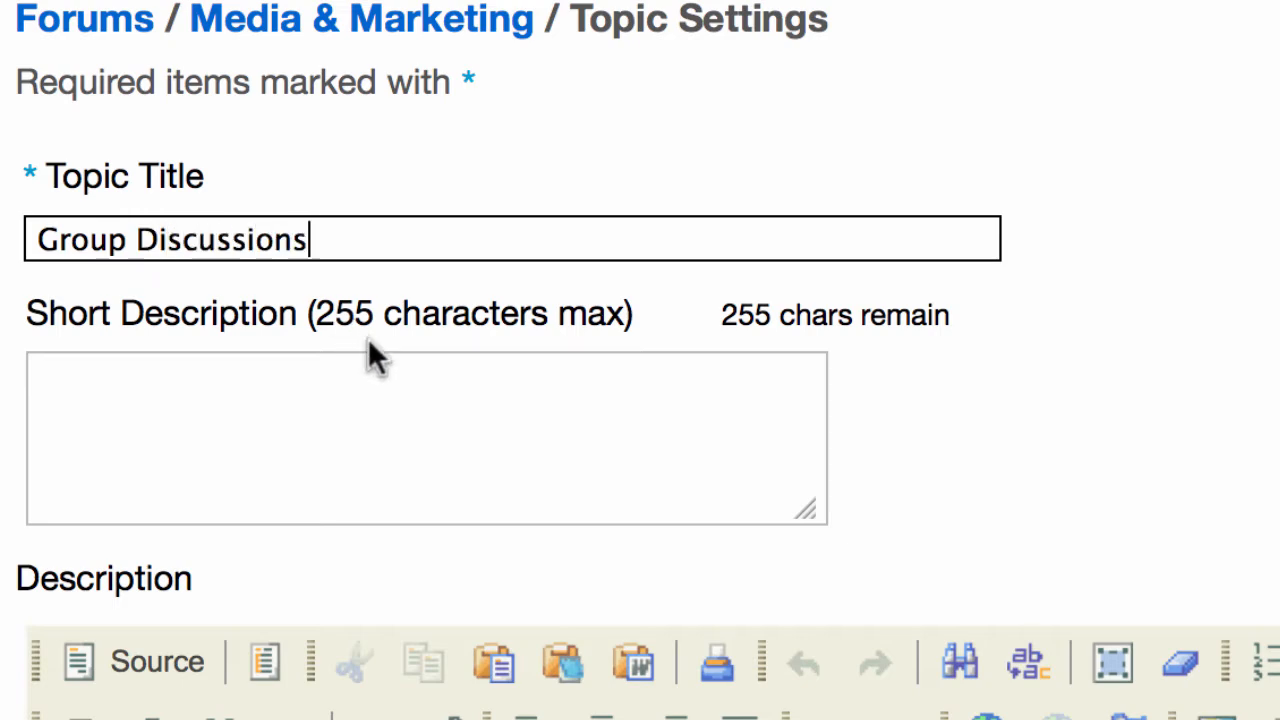
pyautogui.scroll(-3)
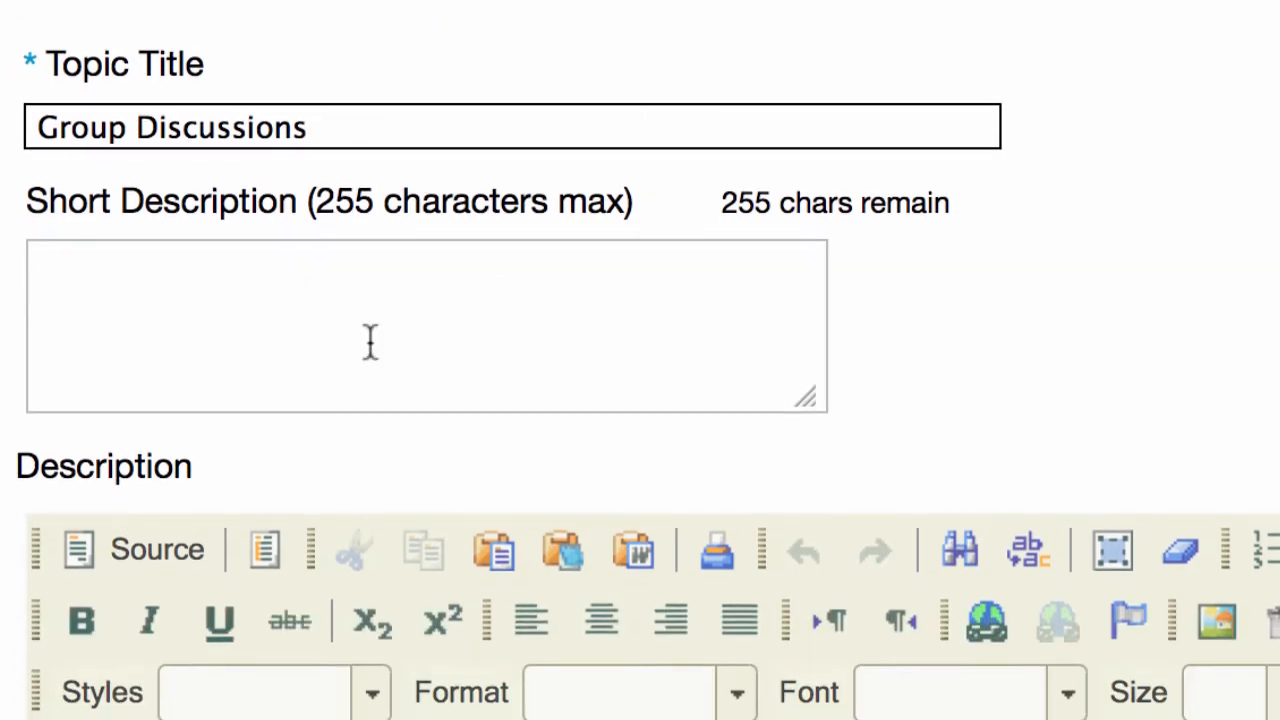
pyautogui.scroll(-3)
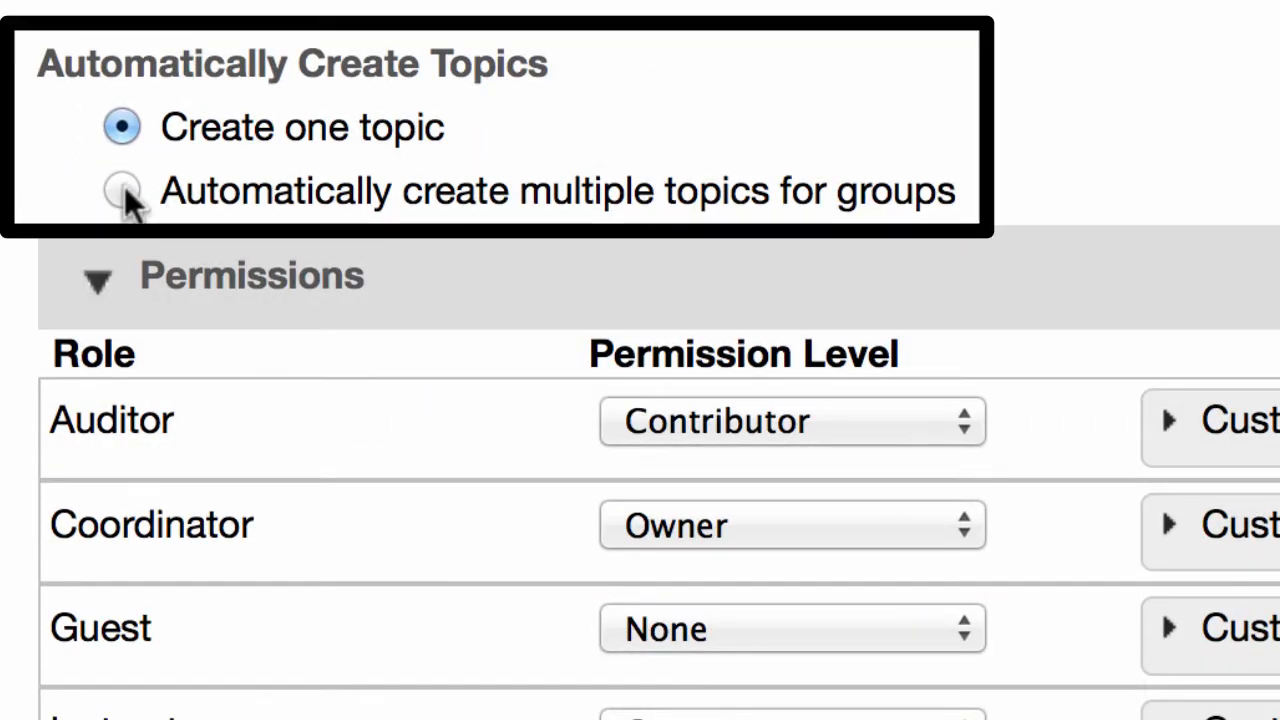
# Auto-create group topics for Section 001 and Section 002, and save.
pyautogui.click(122, 190)
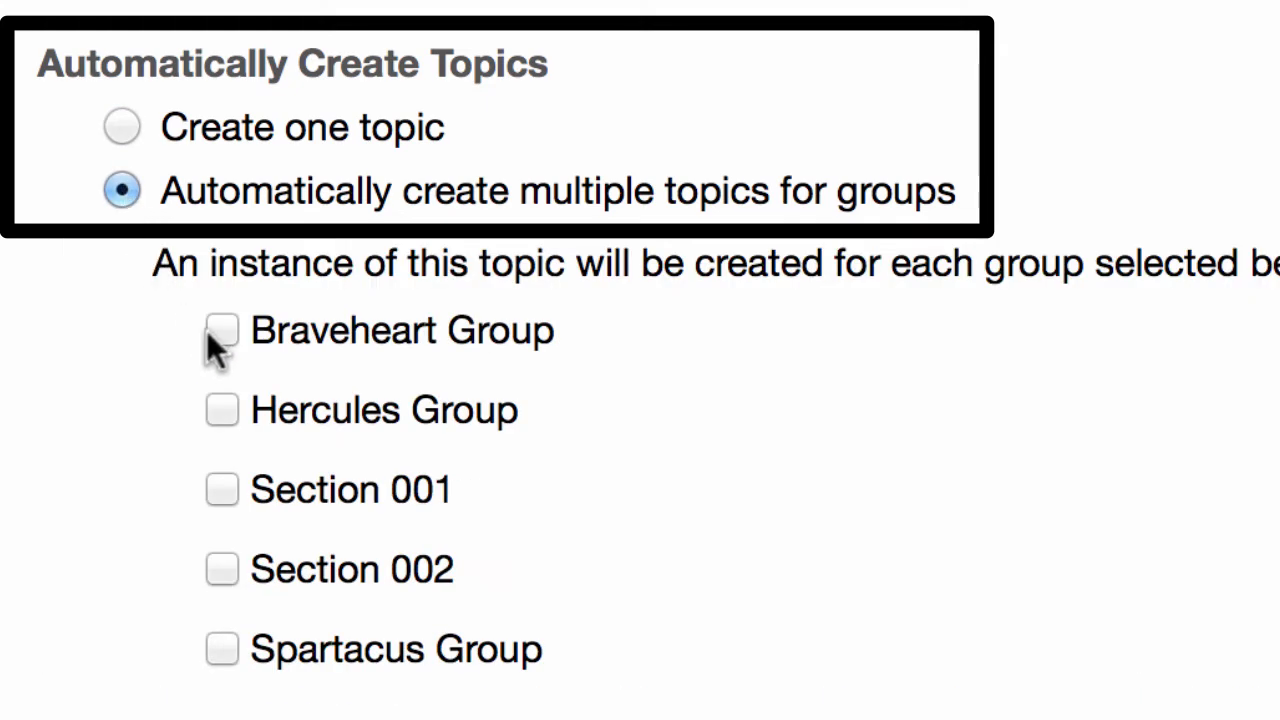
pyautogui.moveTo(222, 500)
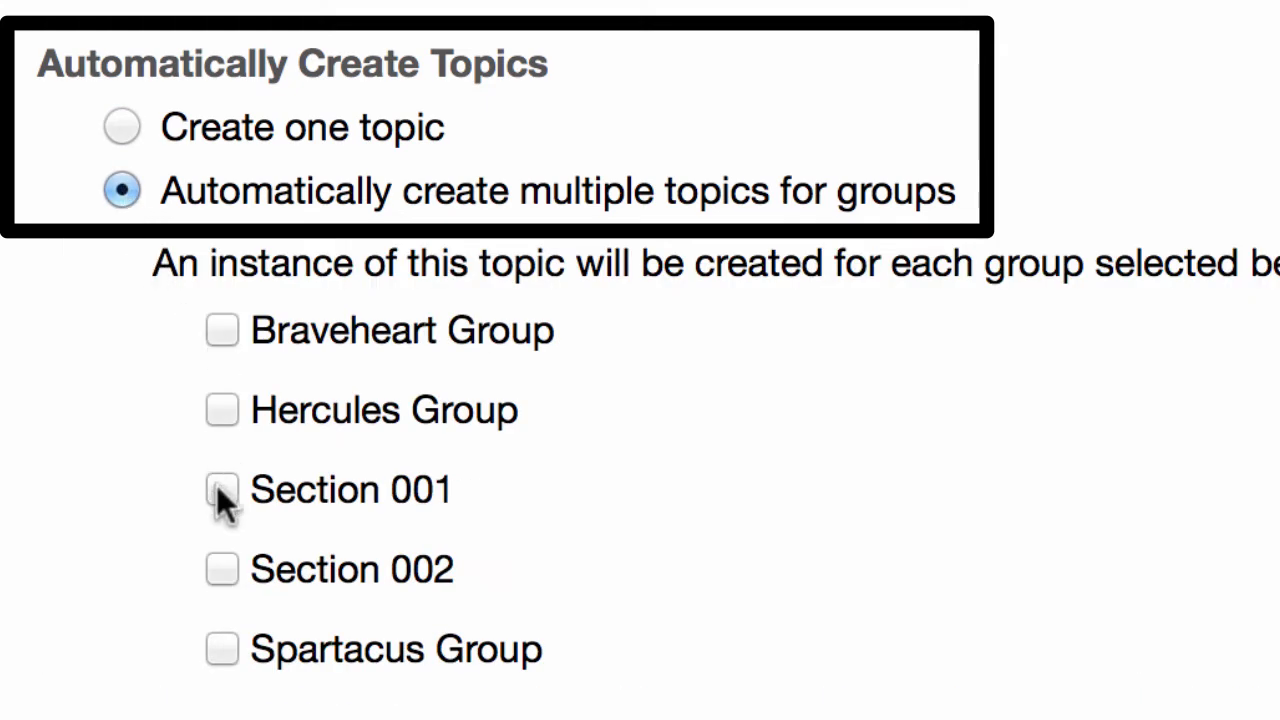
pyautogui.click(221, 489)
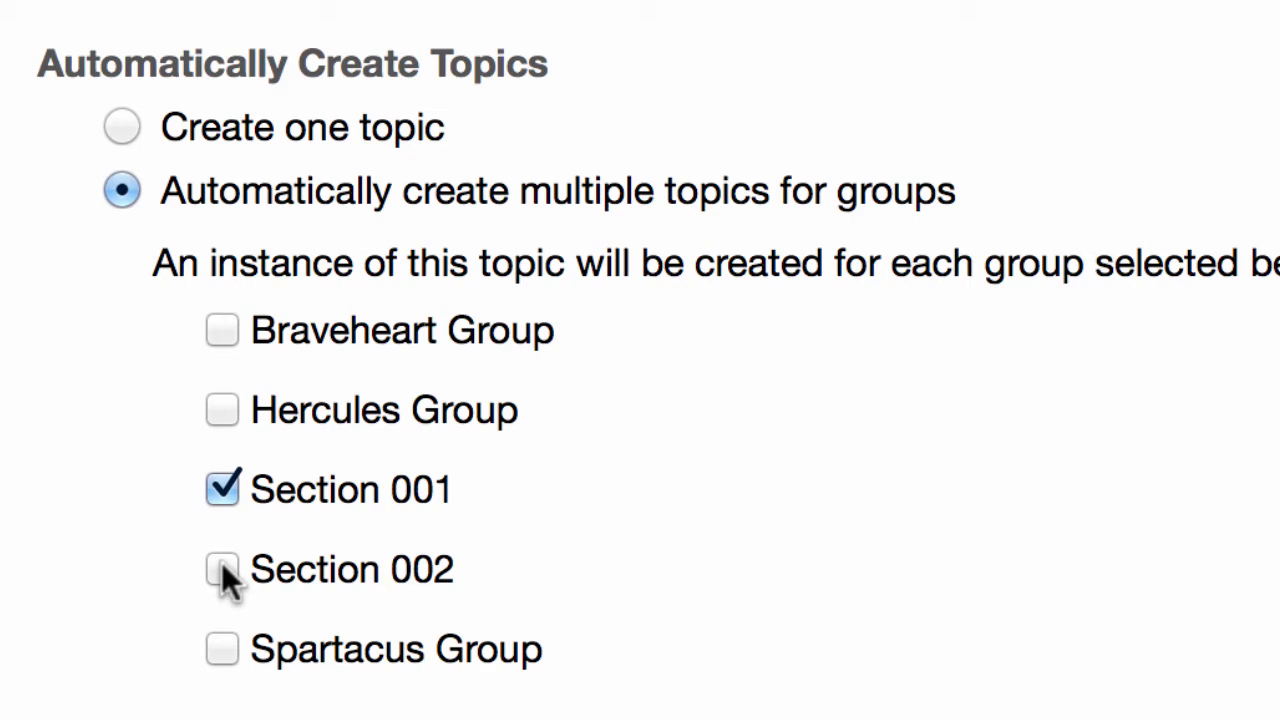
pyautogui.click(221, 568)
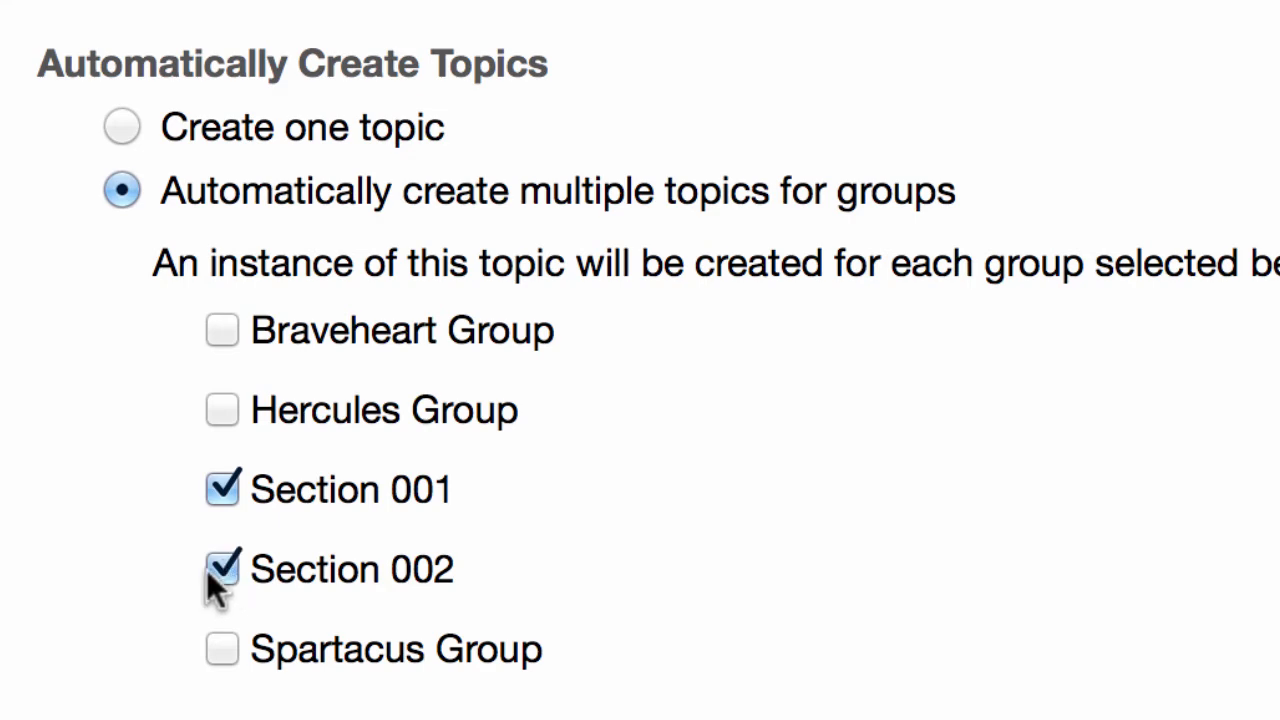
pyautogui.moveTo(155, 690)
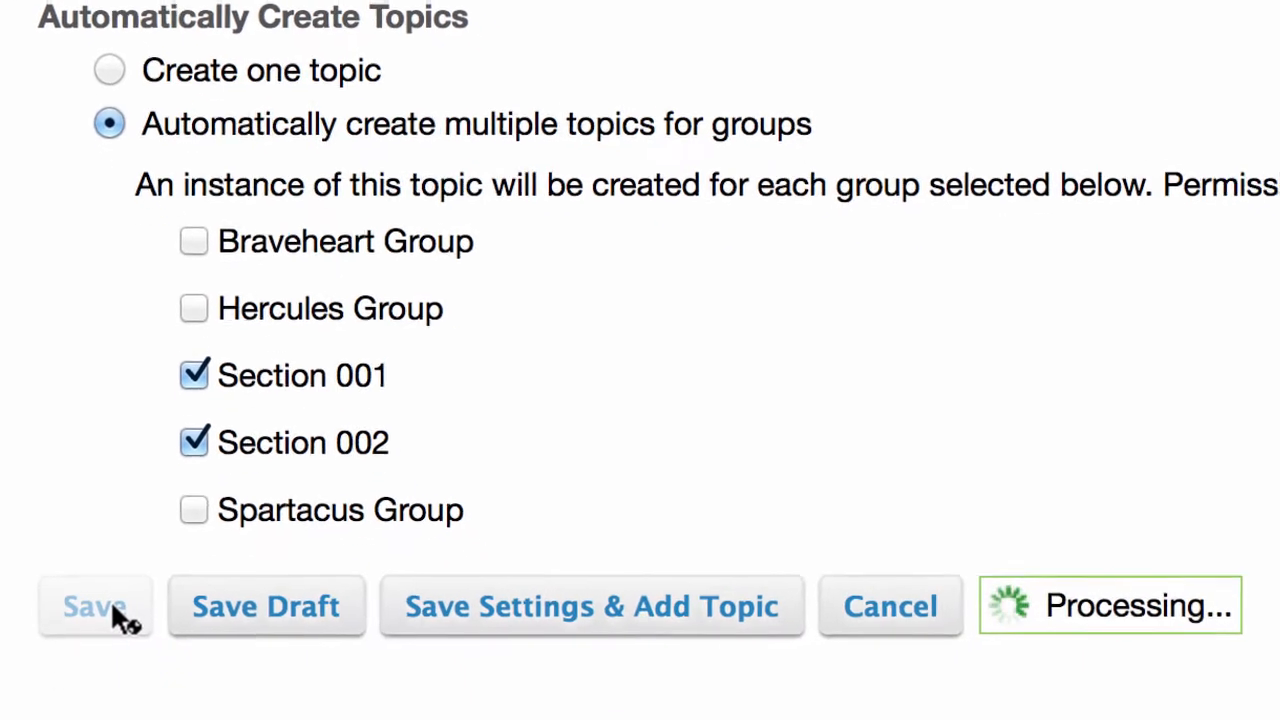
pyautogui.click(94, 606)
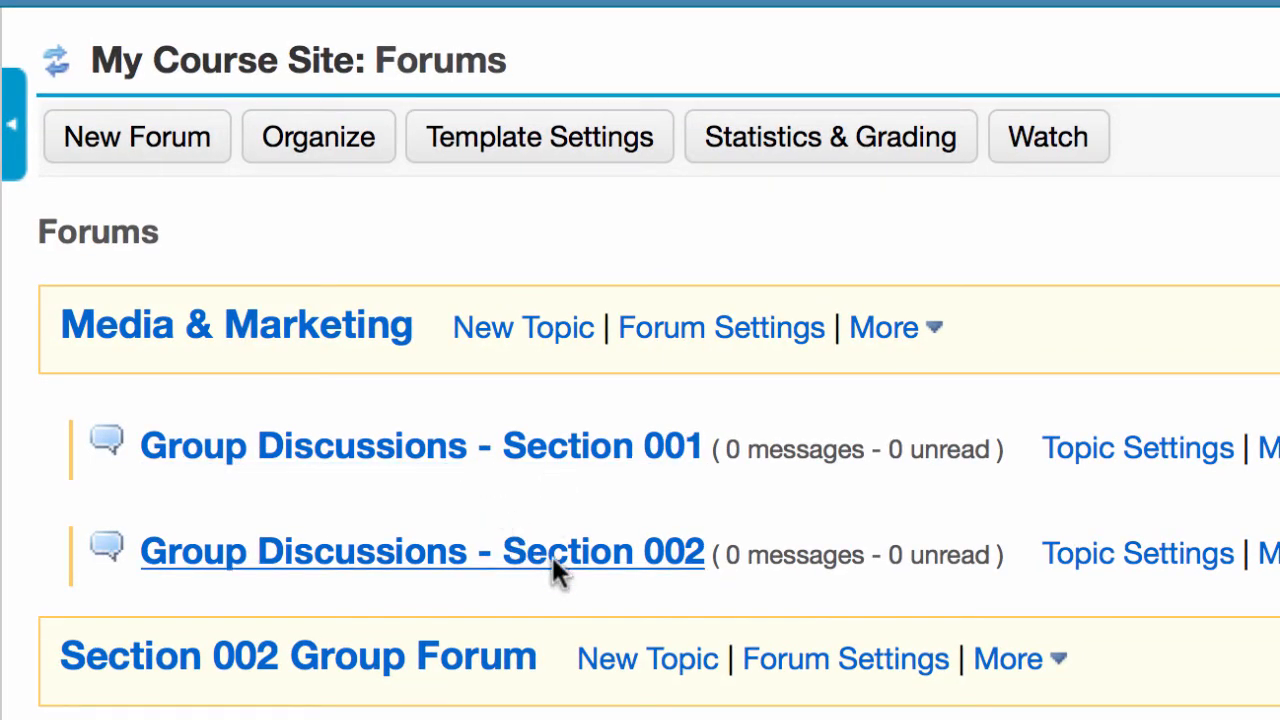
pyautogui.moveTo(735, 565)
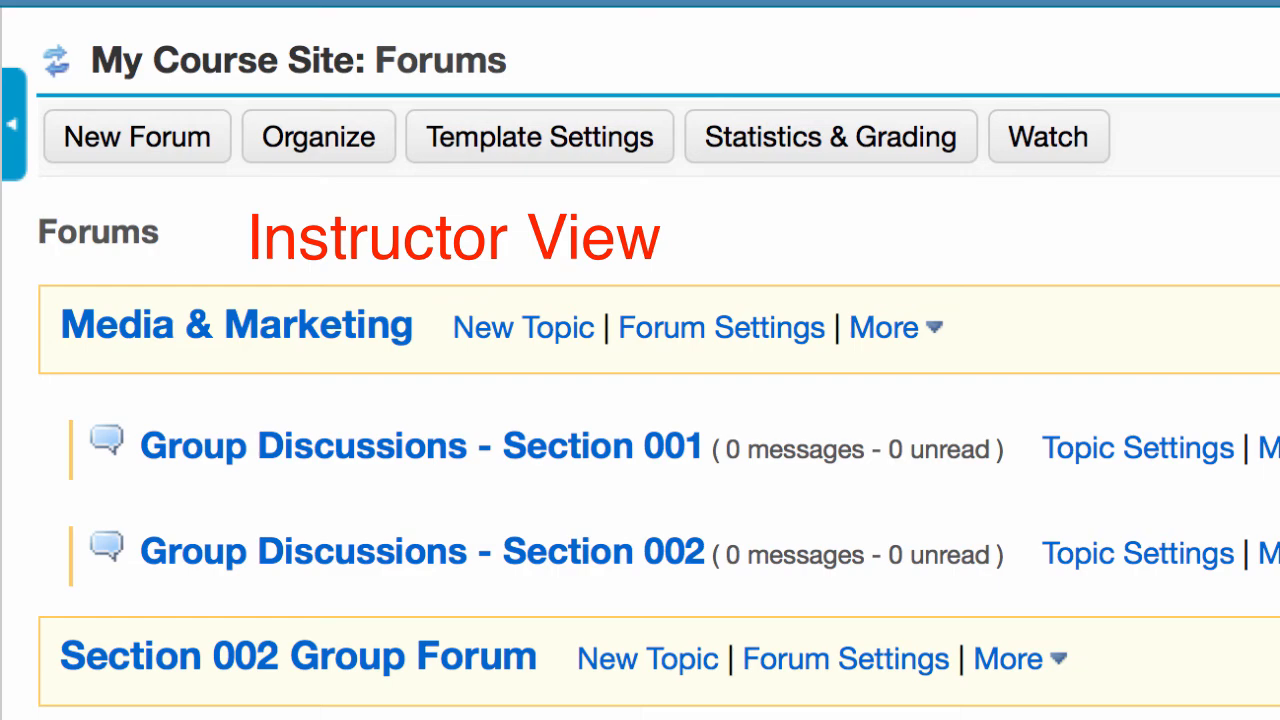
pyautogui.moveTo(1018, 453)
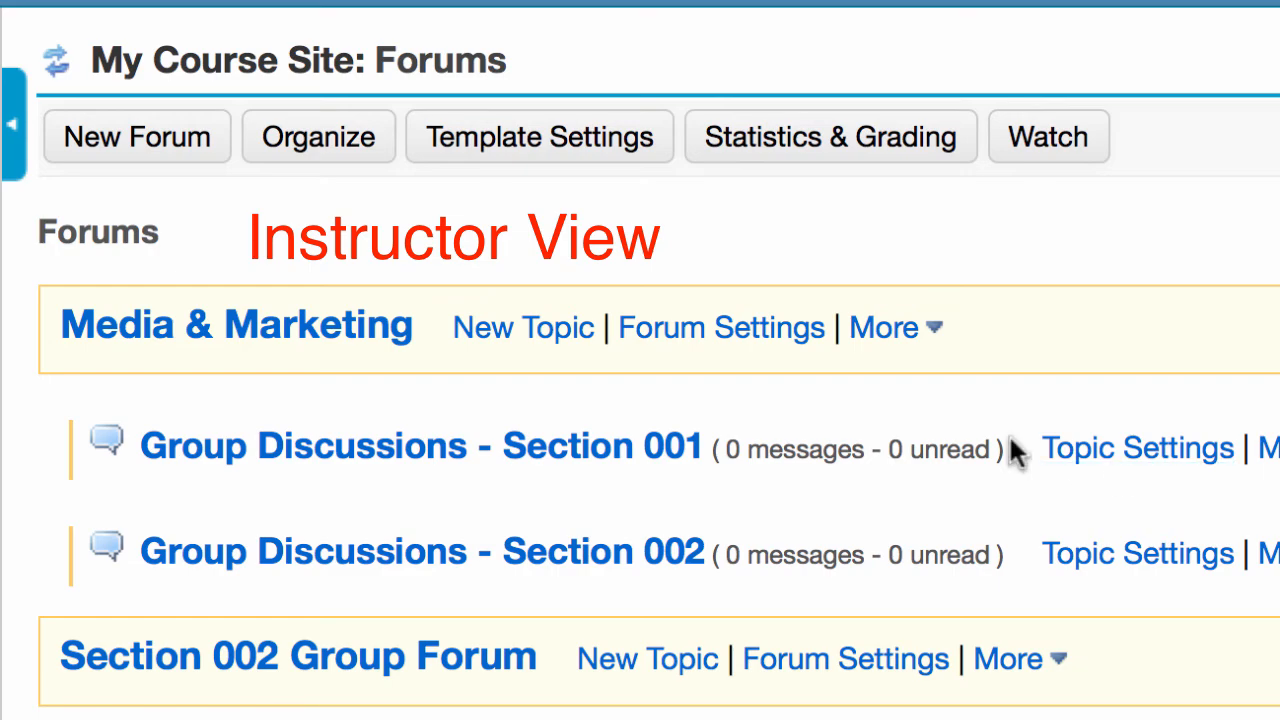